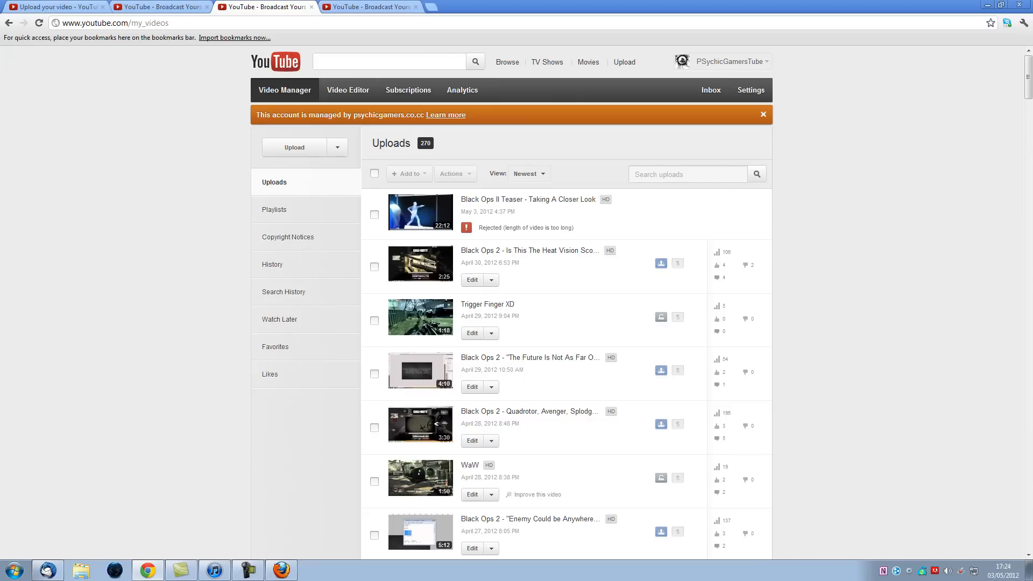
Open the account settings Overview to check guideline, copyright strike and Content ID claim standings.
click(749, 90)
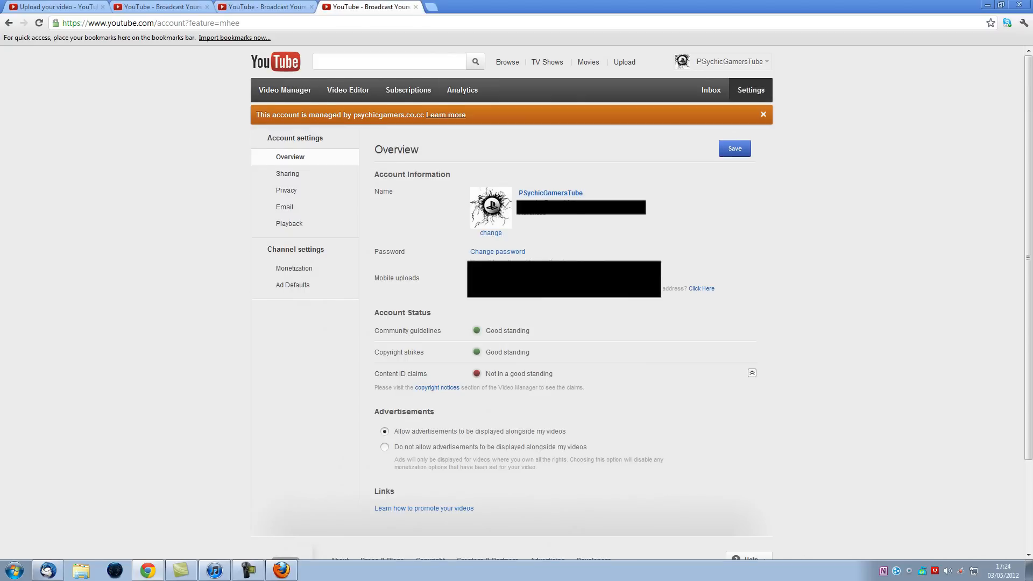